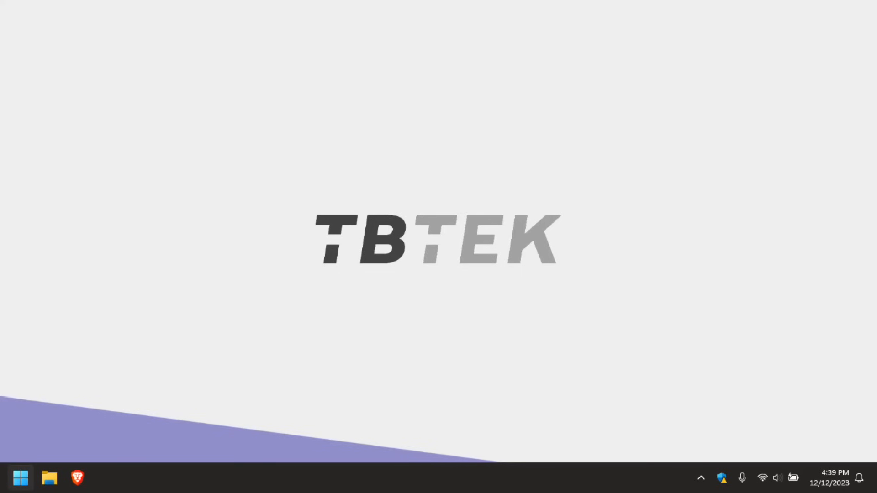
Step: Search 'diskpart' from Start and launch the DiskPart command window
{"action": "left_click", "coordinate": [21, 477]}
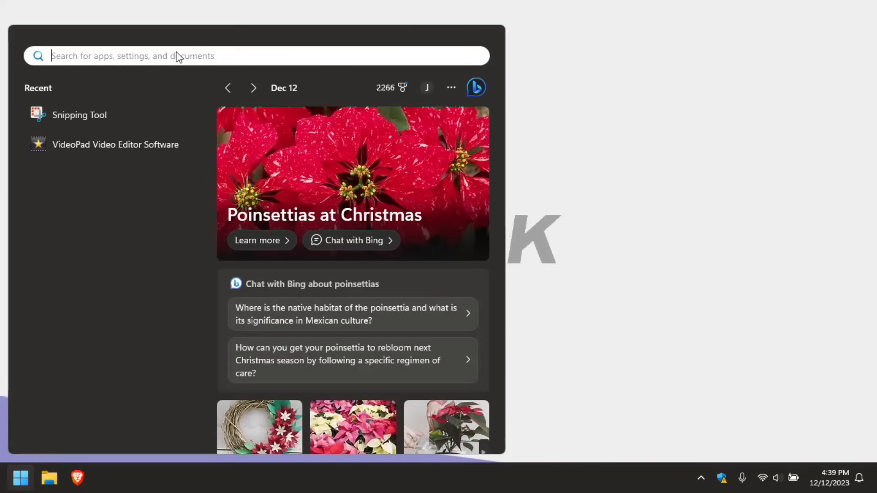
{"action": "type", "text": "dis"}
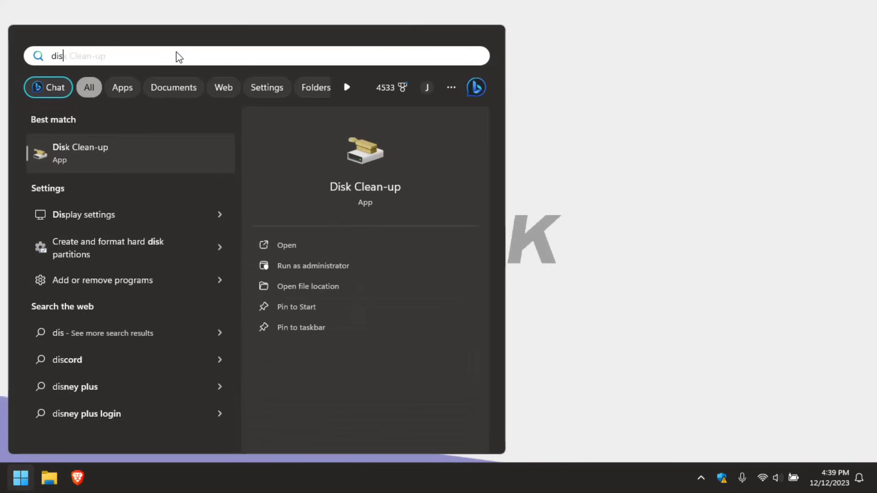
{"action": "type", "text": "kpart"}
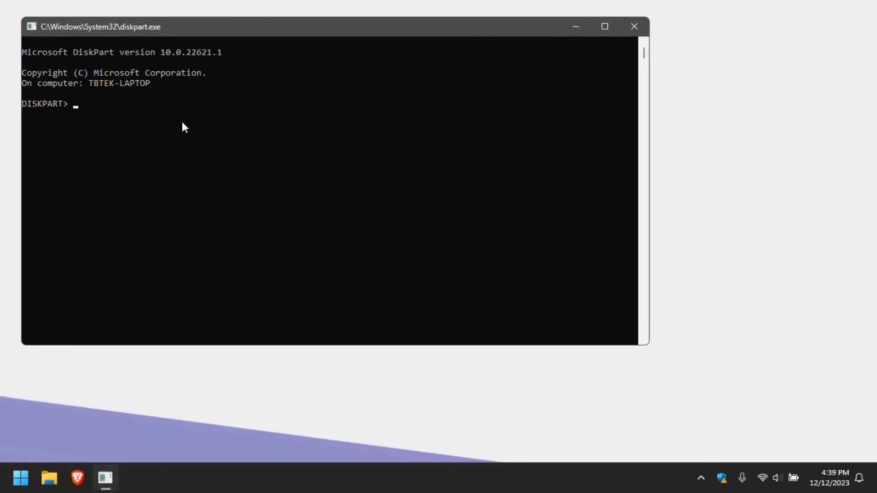
Step: Run 'list disk' to show all four disks, including Disk 3 at 867 GB free
{"action": "left_click", "coordinate": [184, 126]}
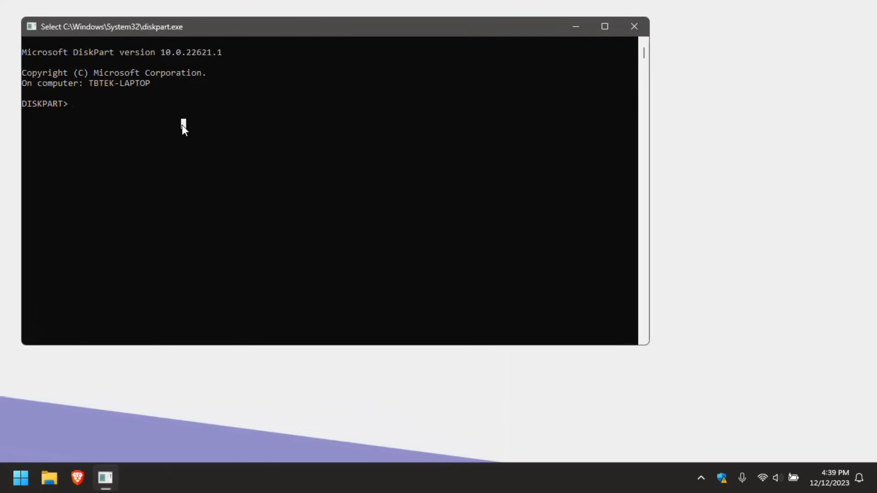
{"action": "type", "text": "l"}
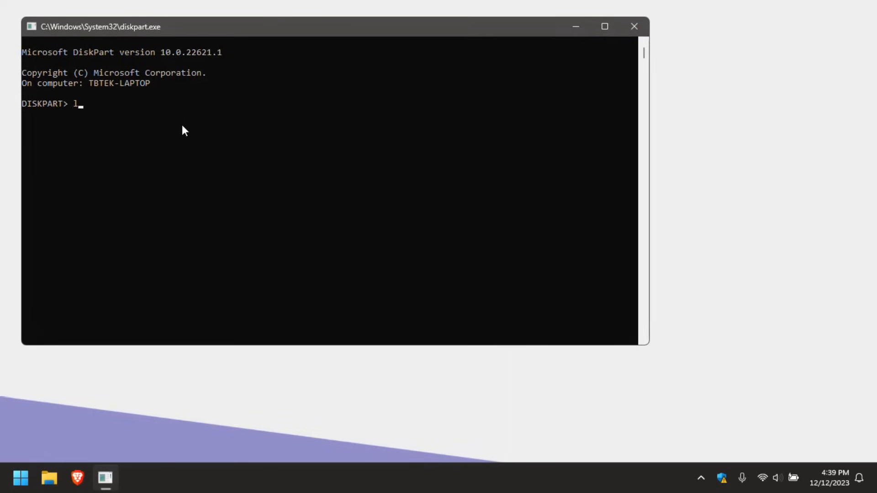
{"action": "type", "text": "ist di"}
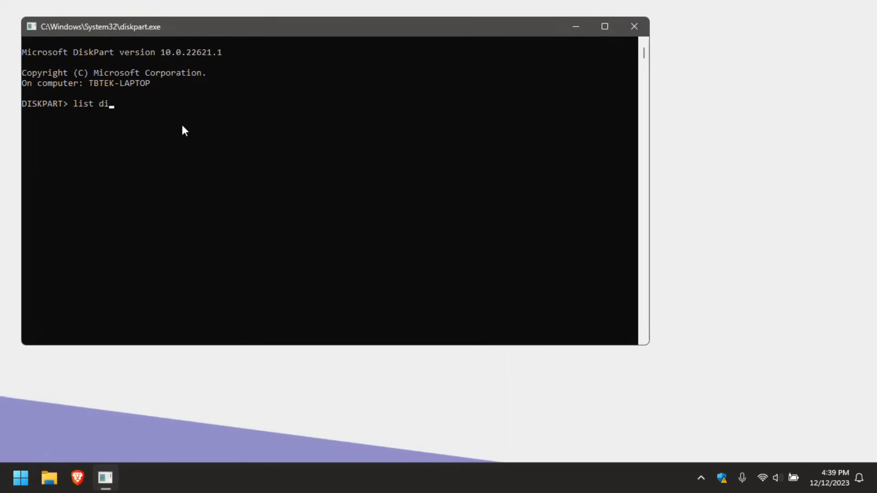
{"action": "key", "text": "Return"}
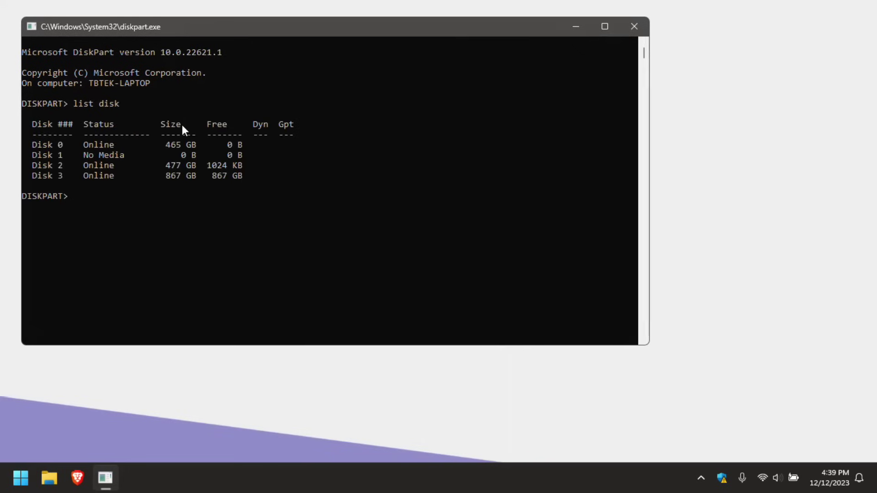
{"action": "mouse_move", "coordinate": [153, 148]}
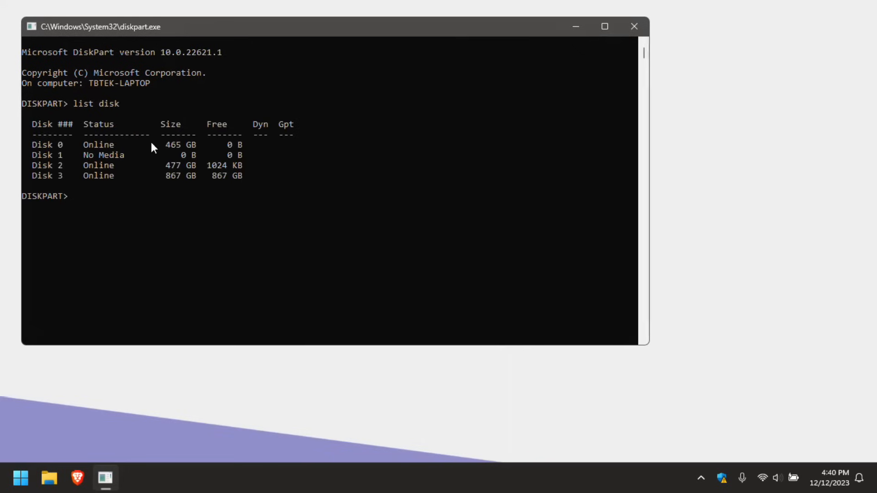
{"action": "mouse_move", "coordinate": [73, 192]}
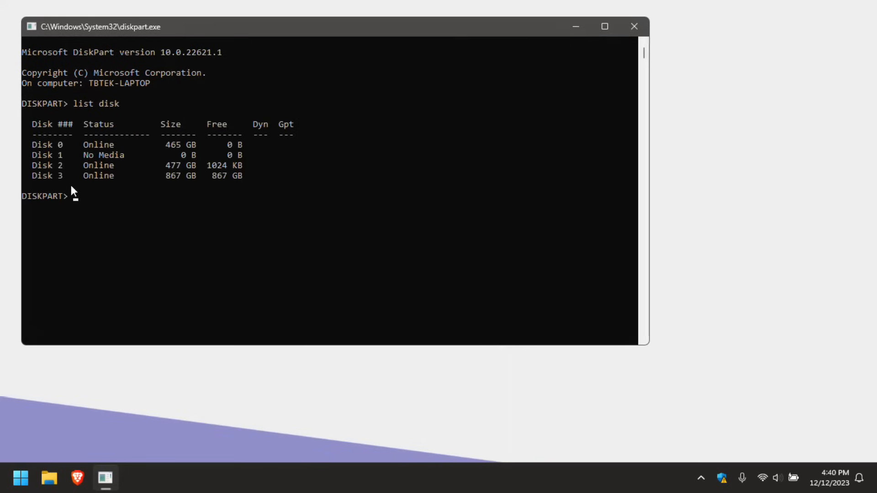
{"action": "mouse_move", "coordinate": [64, 156]}
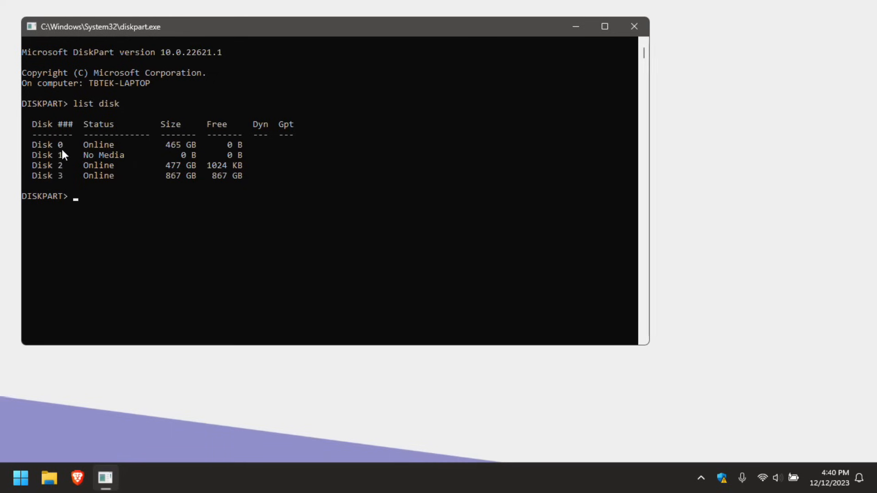
{"action": "mouse_move", "coordinate": [61, 161]}
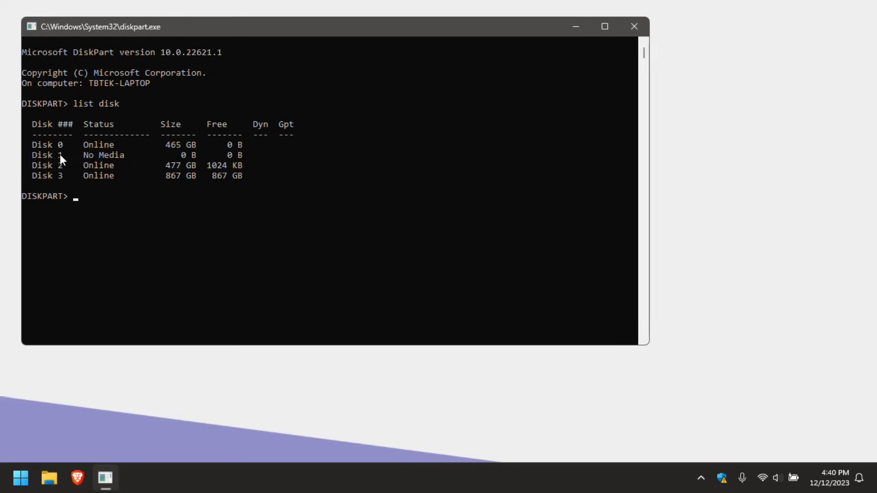
{"action": "mouse_move", "coordinate": [102, 160]}
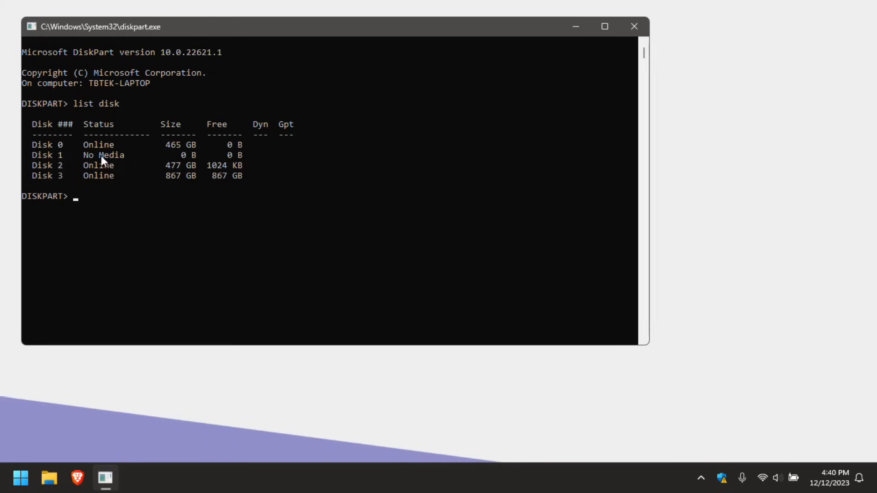
{"action": "mouse_move", "coordinate": [83, 168]}
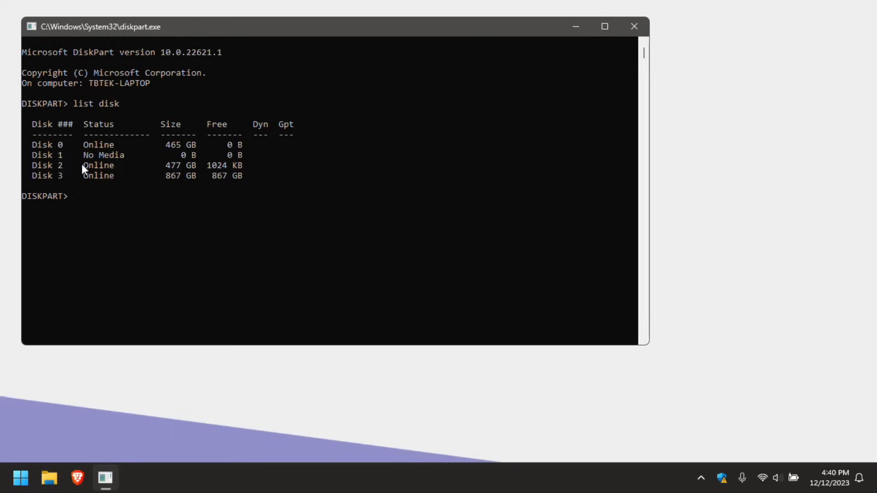
{"action": "mouse_move", "coordinate": [168, 173]}
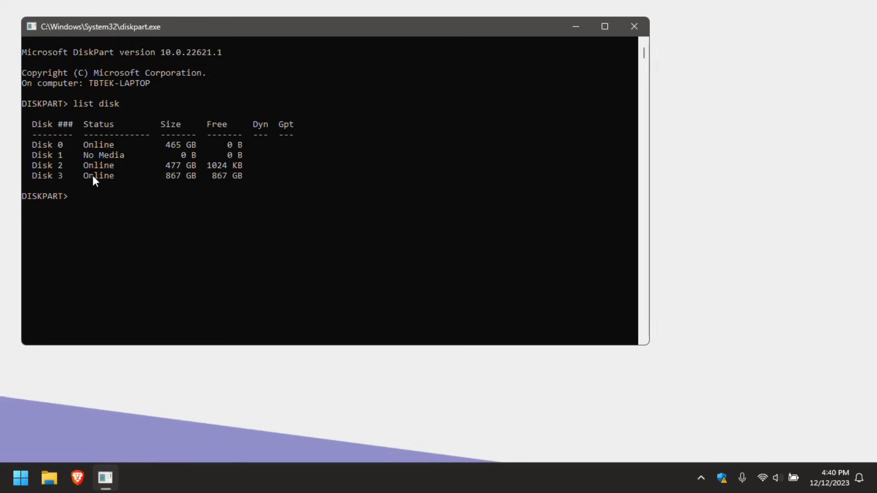
{"action": "mouse_move", "coordinate": [179, 184]}
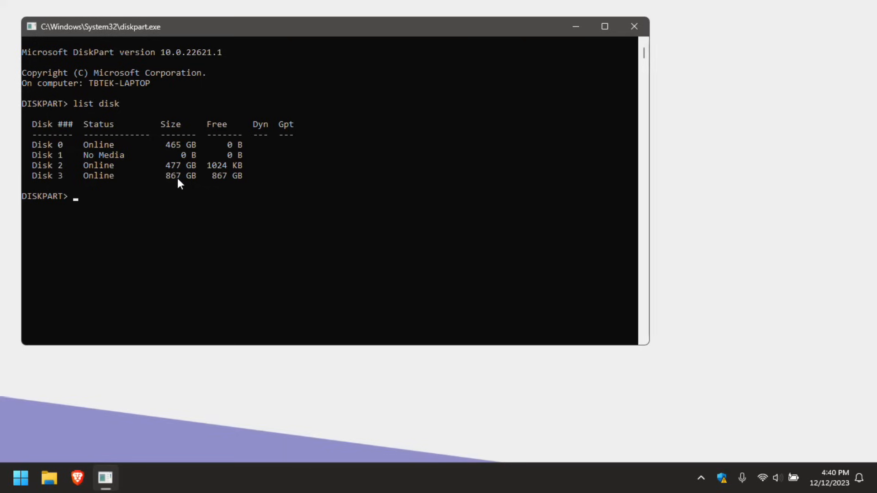
Step: Select disk 3, clean it completely, then close the DiskPart window
{"action": "type", "text": "sele"}
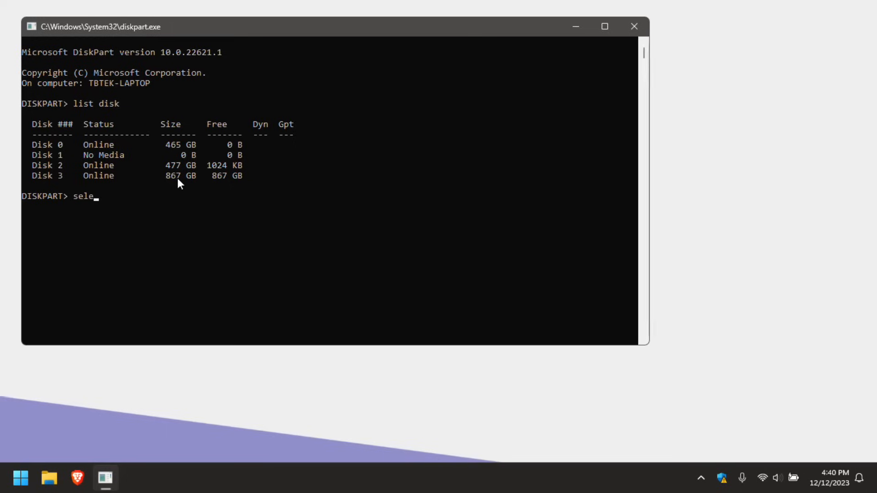
{"action": "type", "text": "ct disk 3"}
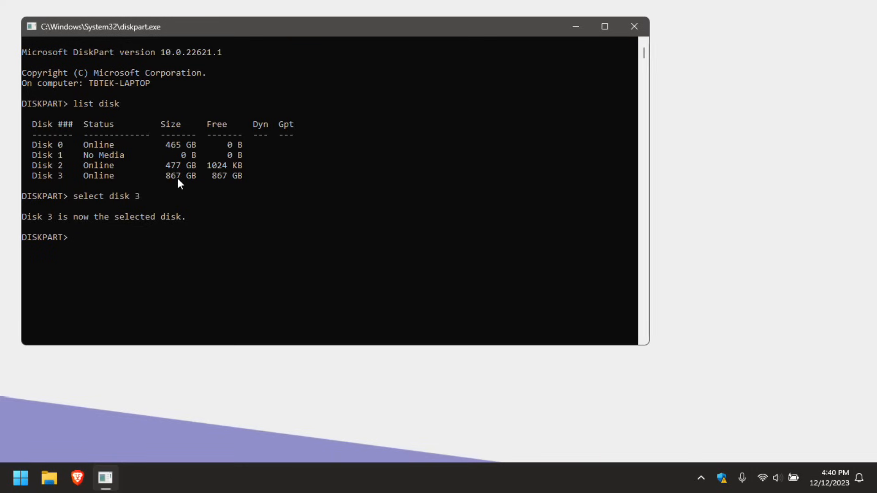
{"action": "type", "text": "clean"}
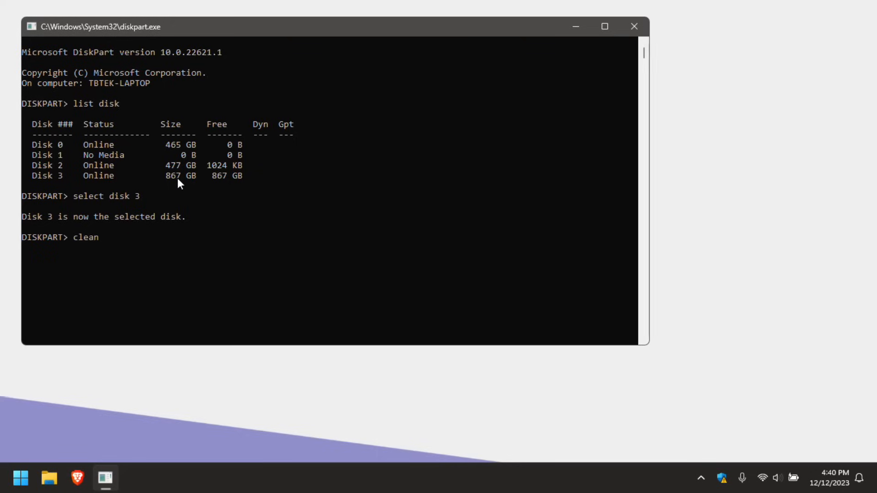
{"action": "mouse_move", "coordinate": [106, 185]}
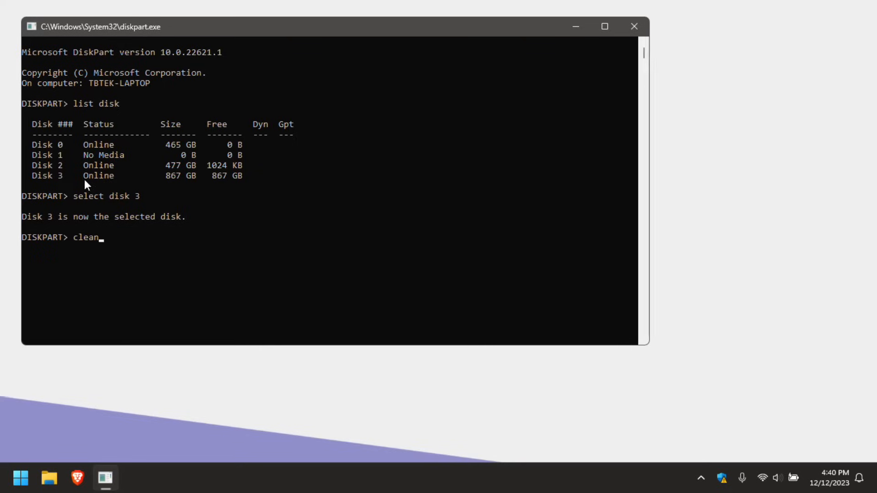
{"action": "mouse_move", "coordinate": [45, 183]}
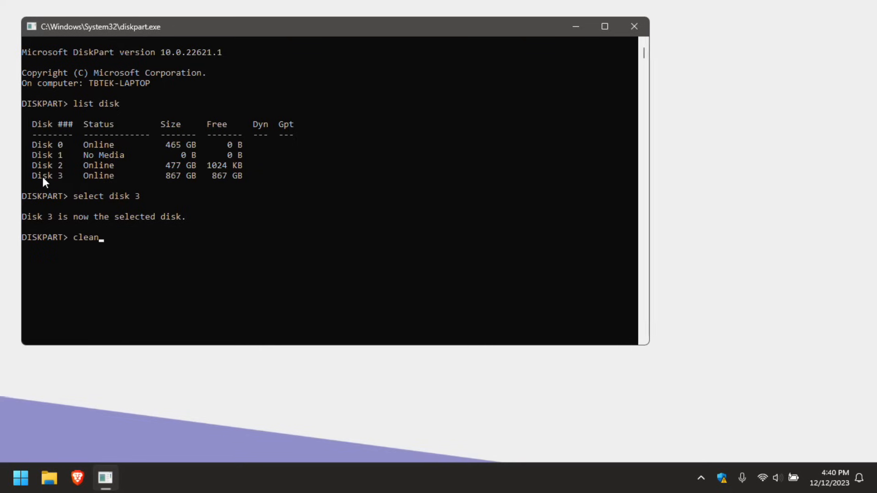
{"action": "mouse_move", "coordinate": [74, 180]}
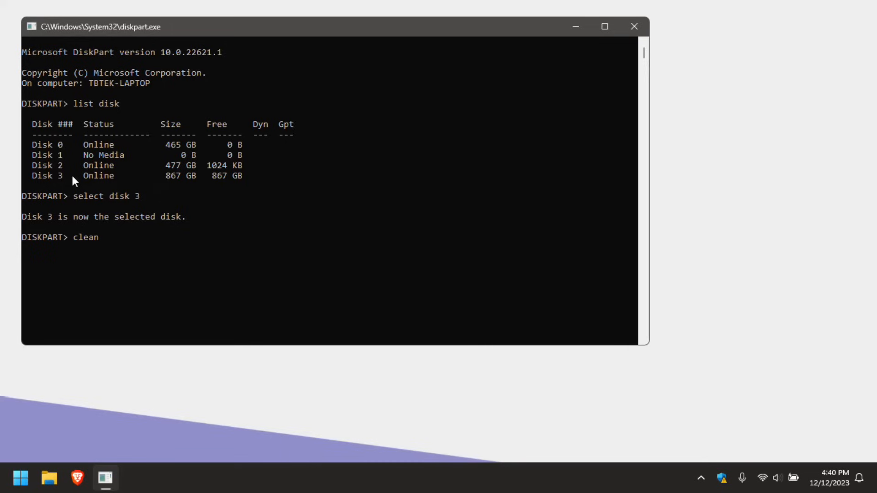
{"action": "key", "text": "Return"}
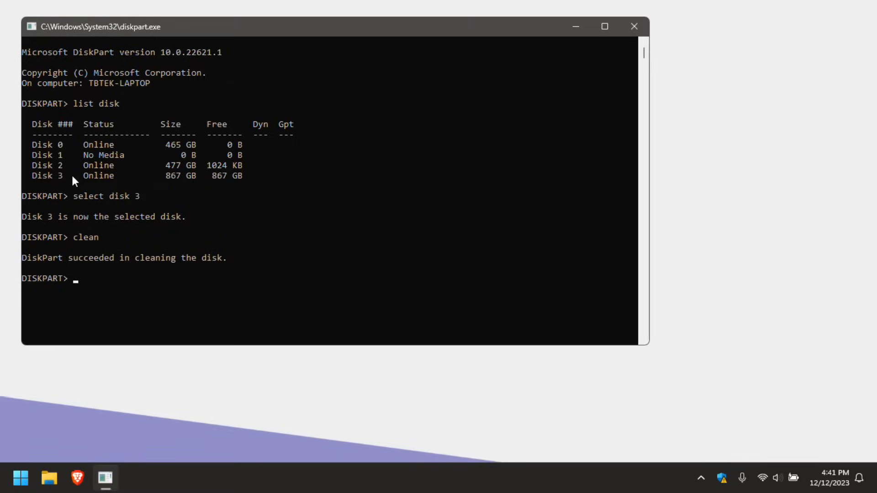
{"action": "mouse_move", "coordinate": [633, 27]}
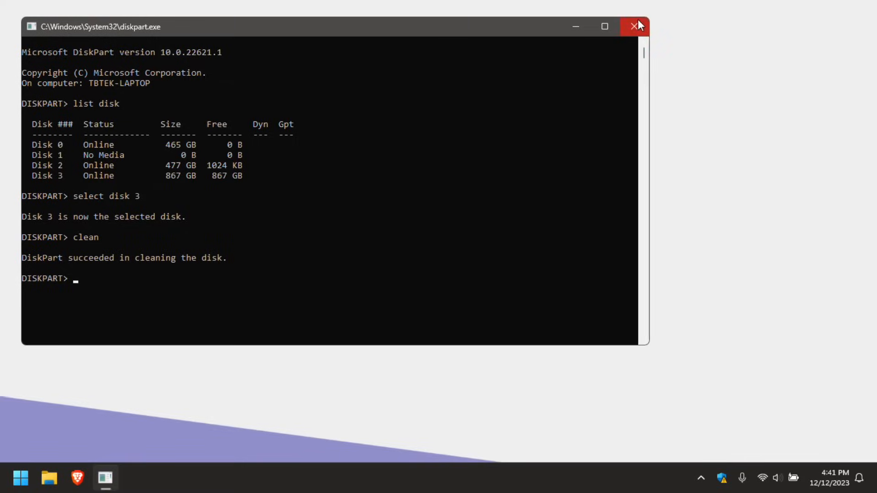
{"action": "left_click", "coordinate": [636, 27]}
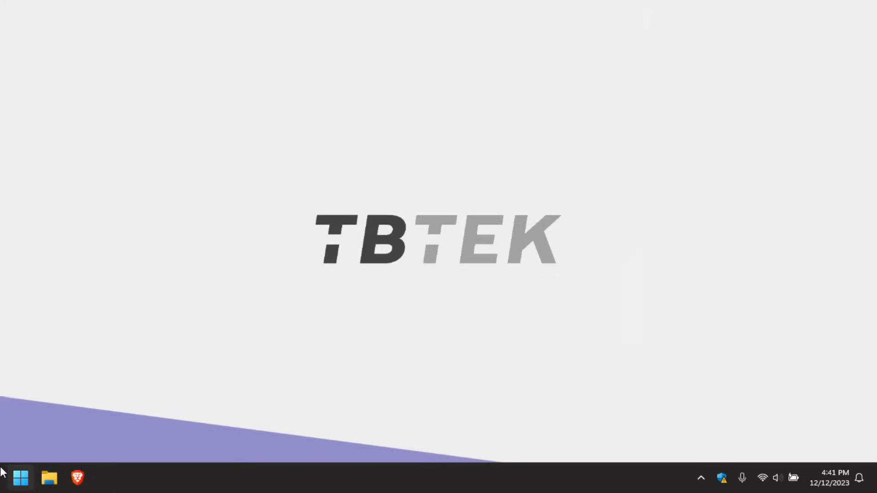
Step: Search 'create' and launch 'Create and format hard disk partitions' (Disk Management)
{"action": "left_click", "coordinate": [21, 478]}
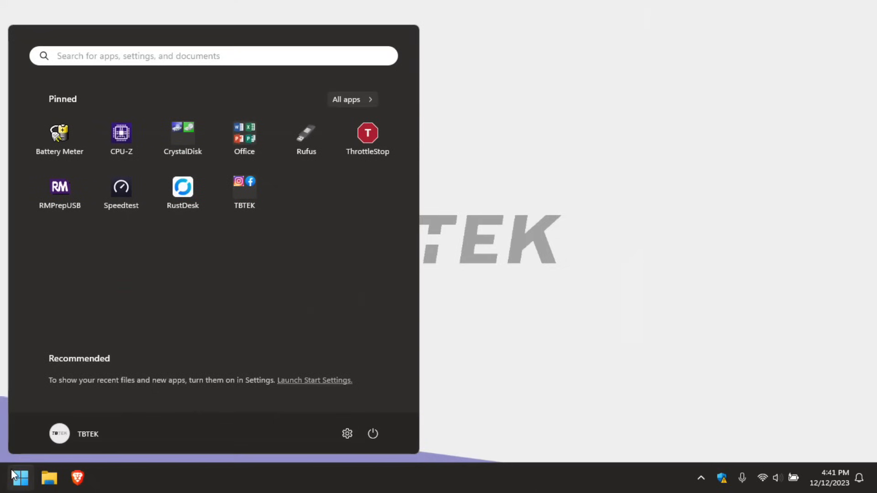
{"action": "left_click", "coordinate": [213, 55]}
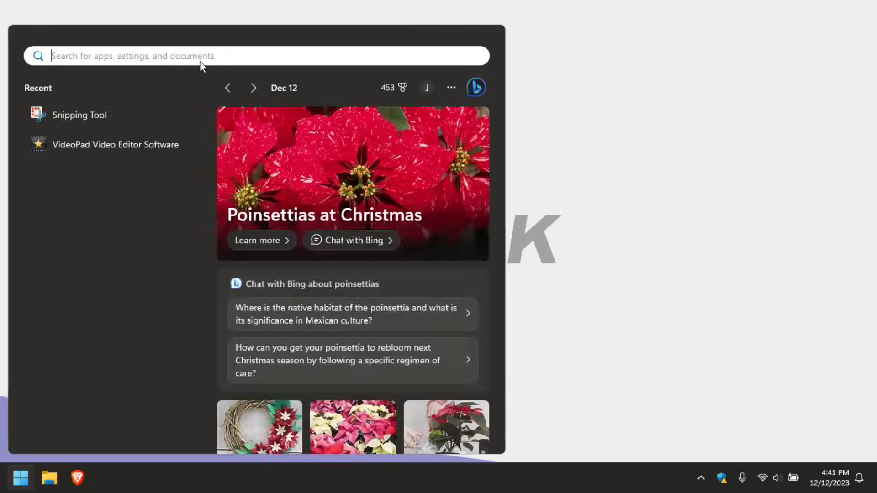
{"action": "type", "text": "create"}
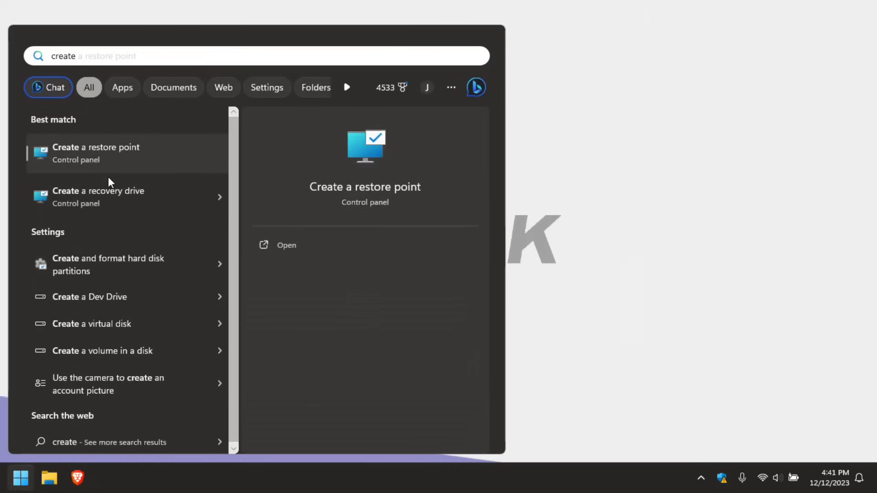
{"action": "mouse_move", "coordinate": [92, 265]}
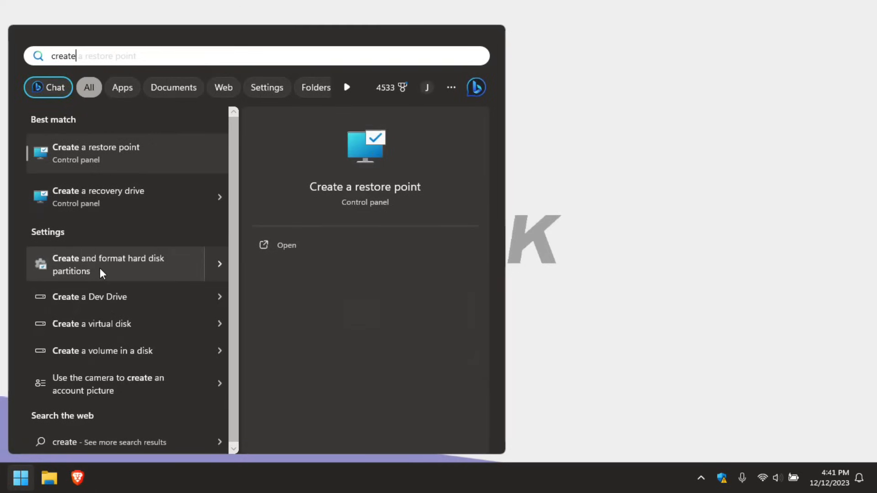
{"action": "left_click", "coordinate": [107, 265]}
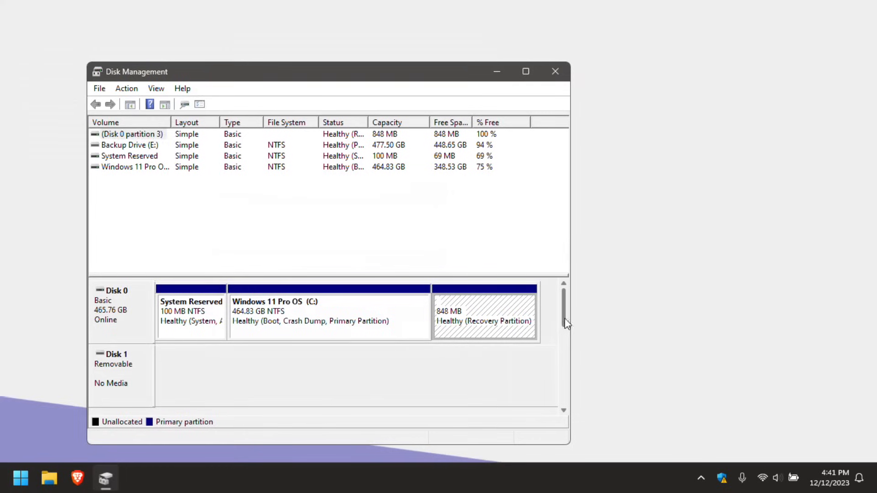
Step: Initialise the uninitialised 867 GB Disk 3 with the MBR partition style
{"action": "scroll", "scroll_direction": "down", "scroll_amount": 3}
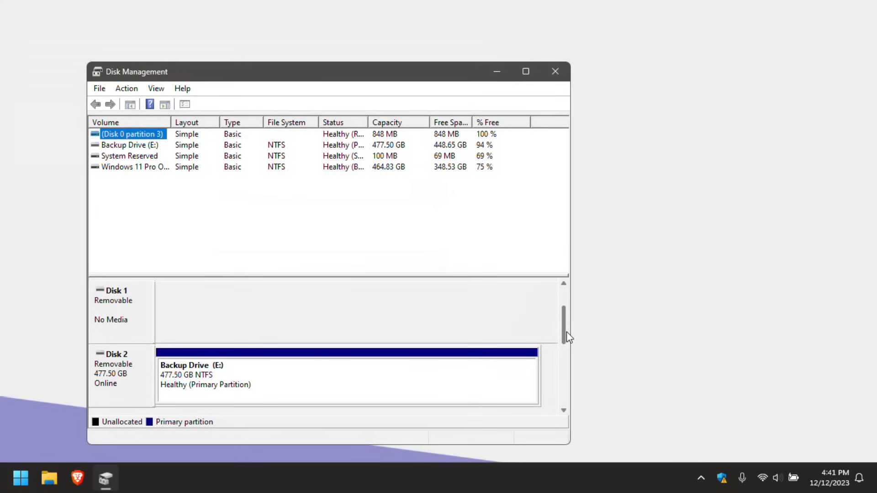
{"action": "scroll", "scroll_direction": "down", "scroll_amount": 3}
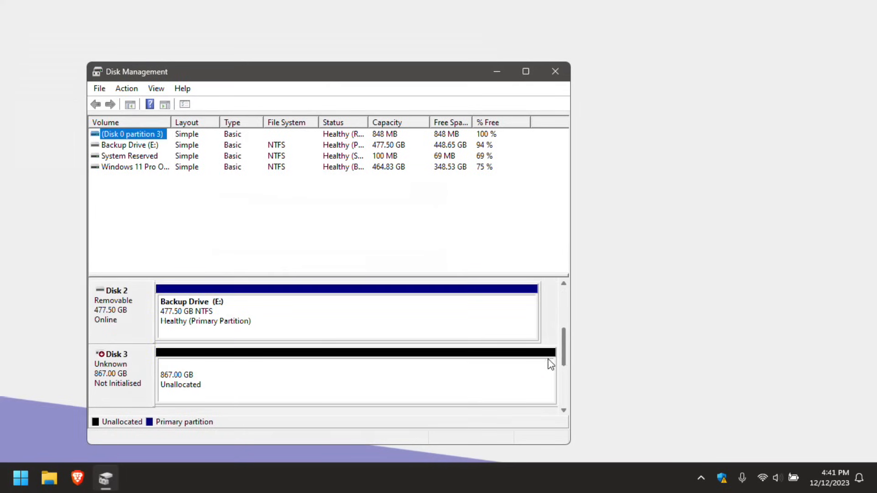
{"action": "mouse_move", "coordinate": [166, 390]}
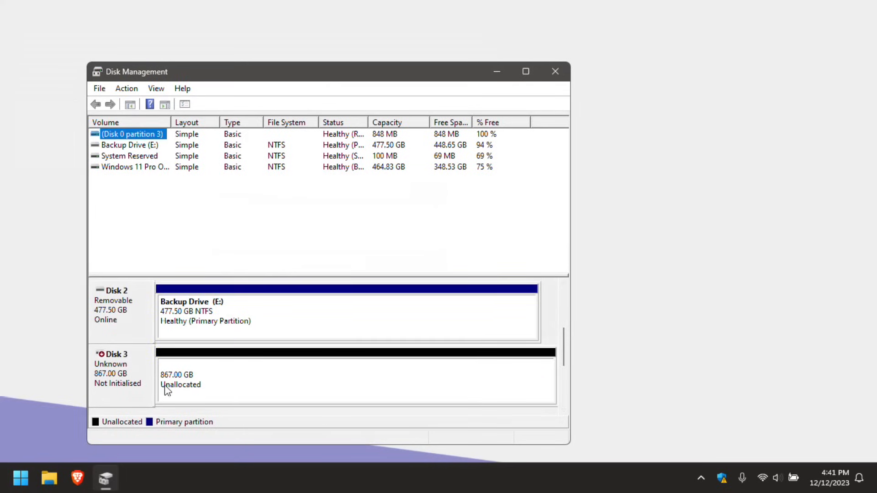
{"action": "mouse_move", "coordinate": [193, 393]}
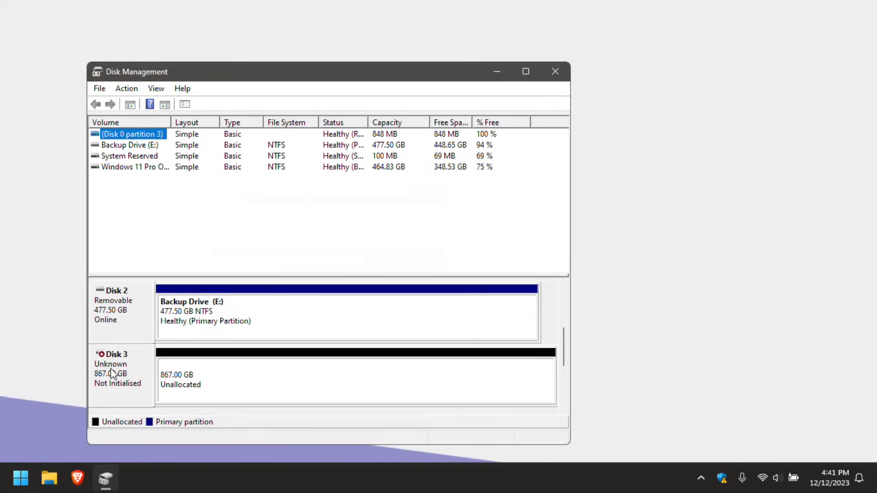
{"action": "mouse_move", "coordinate": [119, 376]}
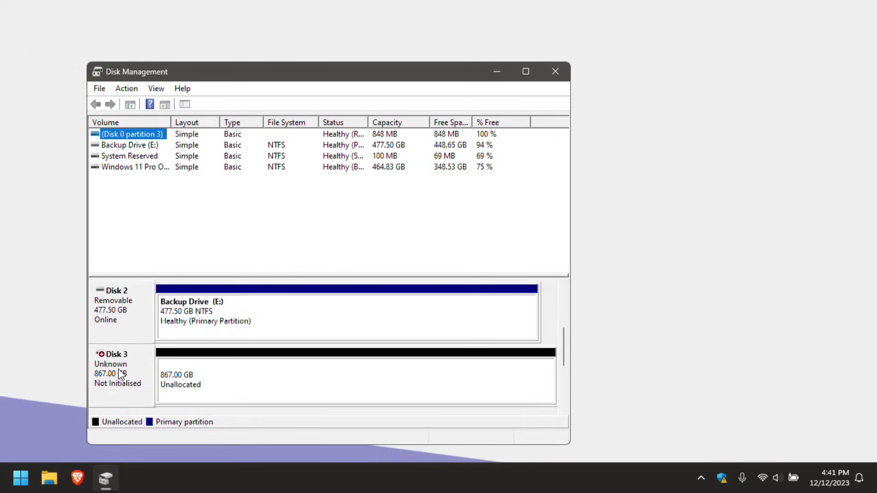
{"action": "right_click", "coordinate": [112, 369]}
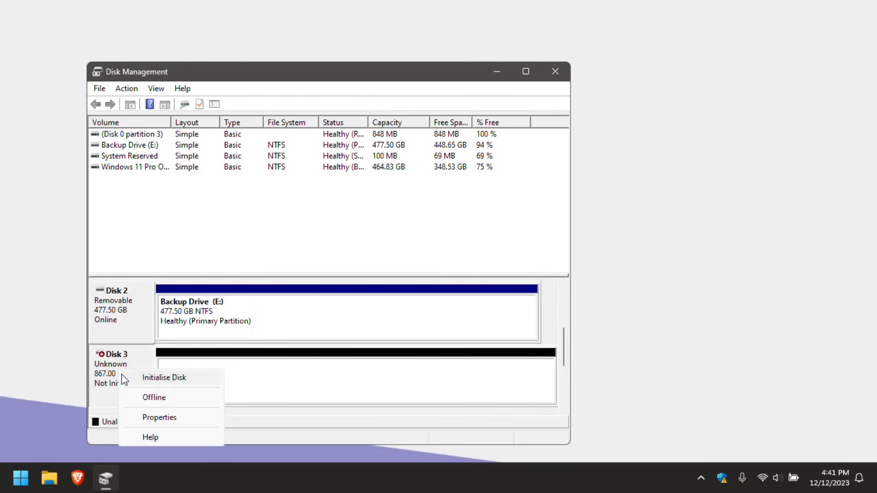
{"action": "left_click", "coordinate": [164, 378]}
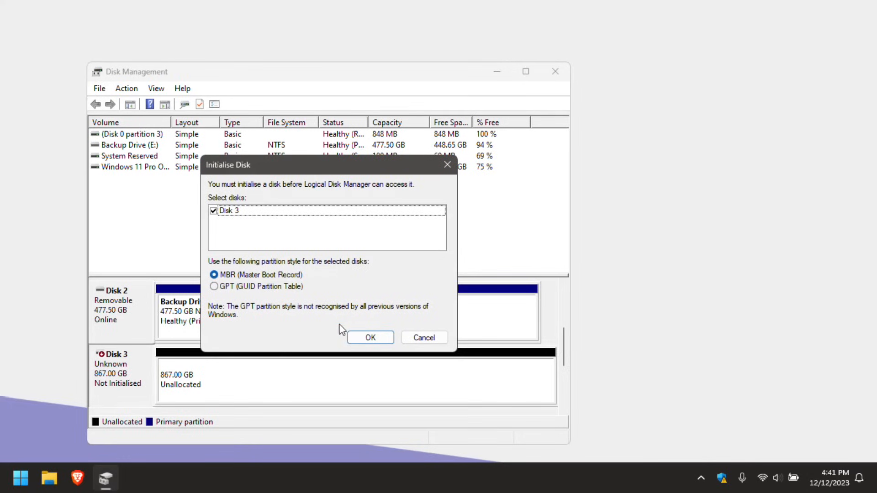
{"action": "left_click", "coordinate": [370, 337]}
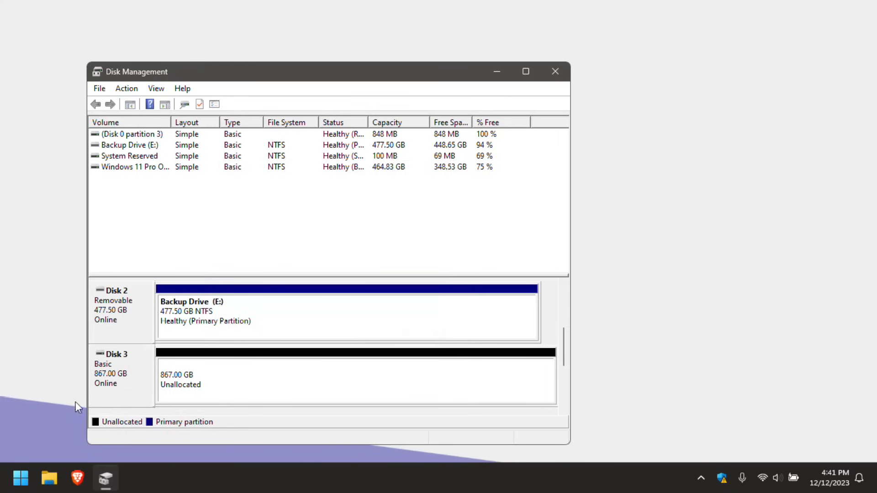
{"action": "mouse_move", "coordinate": [169, 392]}
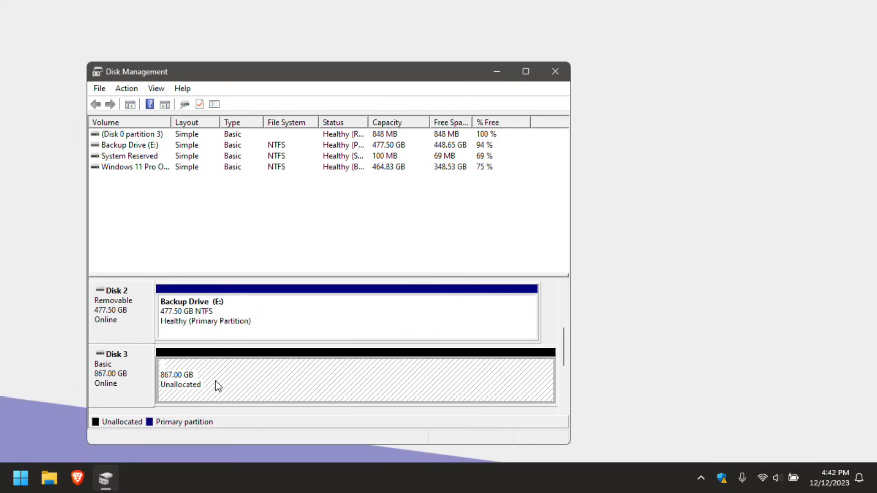
Step: Create a new simple volume on Disk 3: full 887805 MB, letter F, NTFS quick format, up to the summary
{"action": "right_click", "coordinate": [218, 384]}
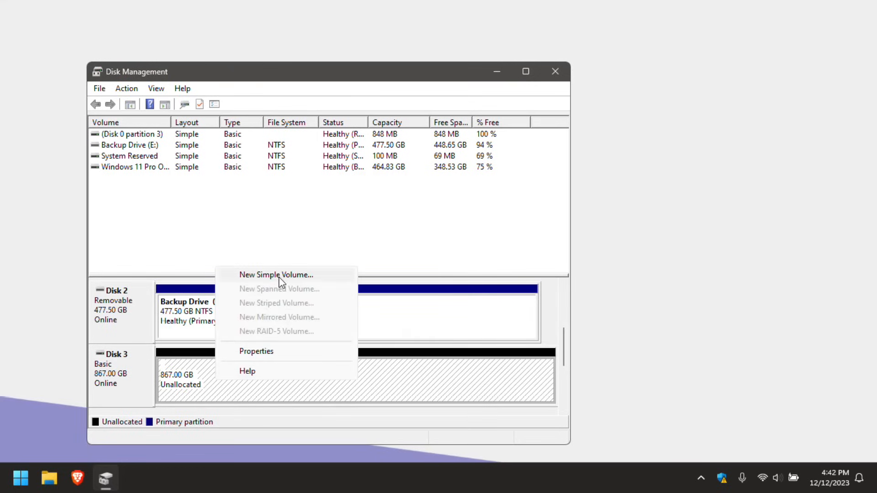
{"action": "left_click", "coordinate": [276, 275]}
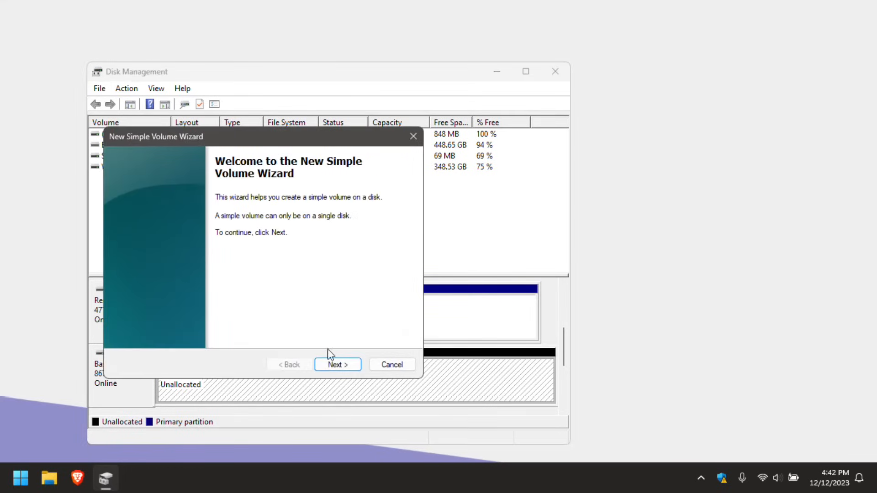
{"action": "left_click", "coordinate": [337, 365]}
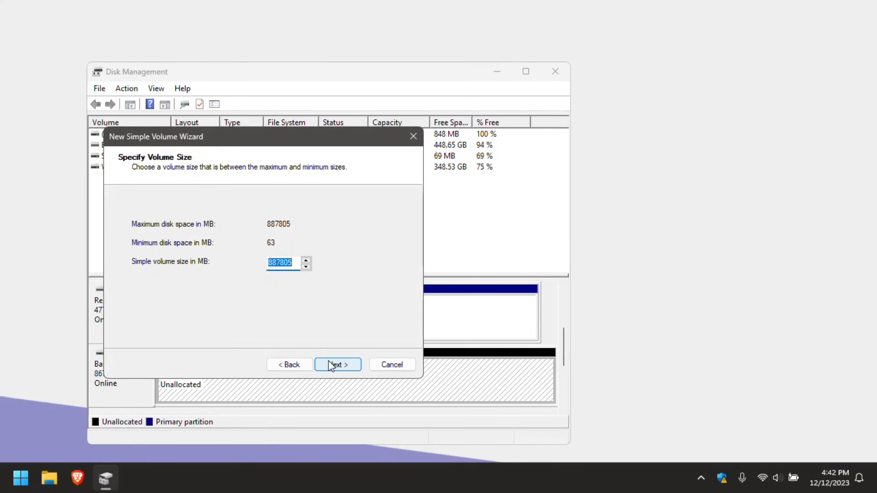
{"action": "left_click", "coordinate": [337, 364]}
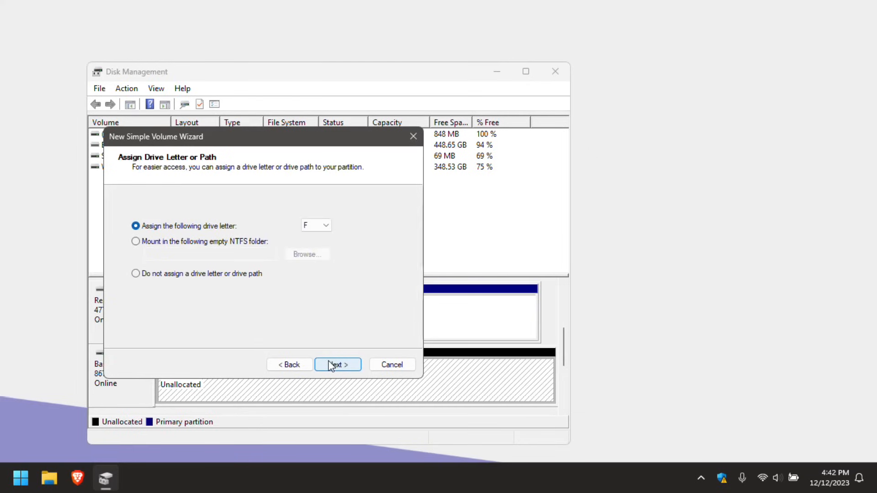
{"action": "left_click", "coordinate": [337, 364]}
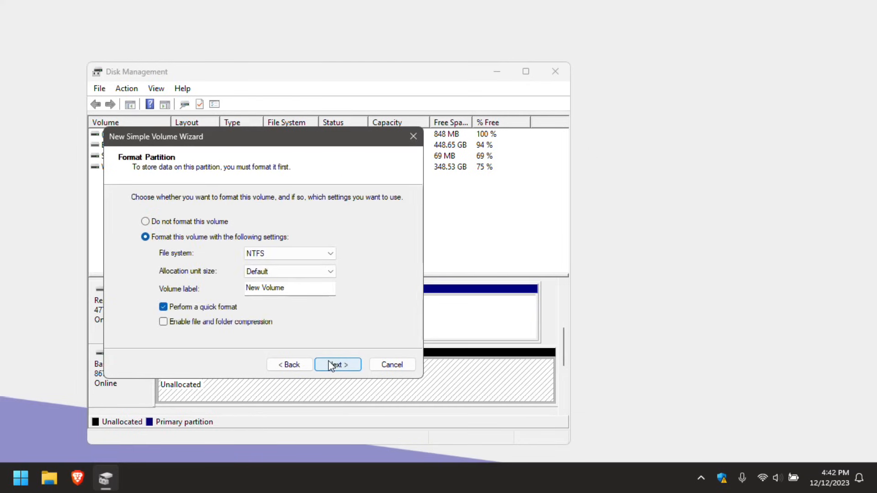
{"action": "mouse_move", "coordinate": [305, 257]}
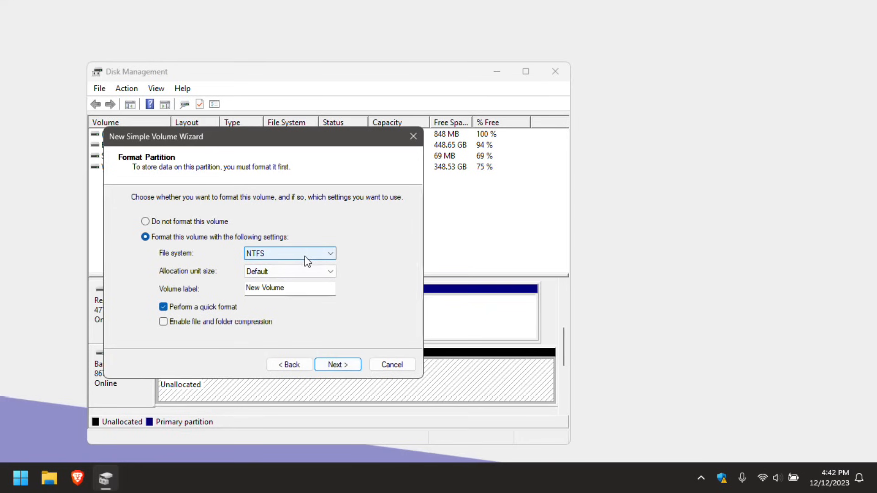
{"action": "mouse_move", "coordinate": [327, 260]}
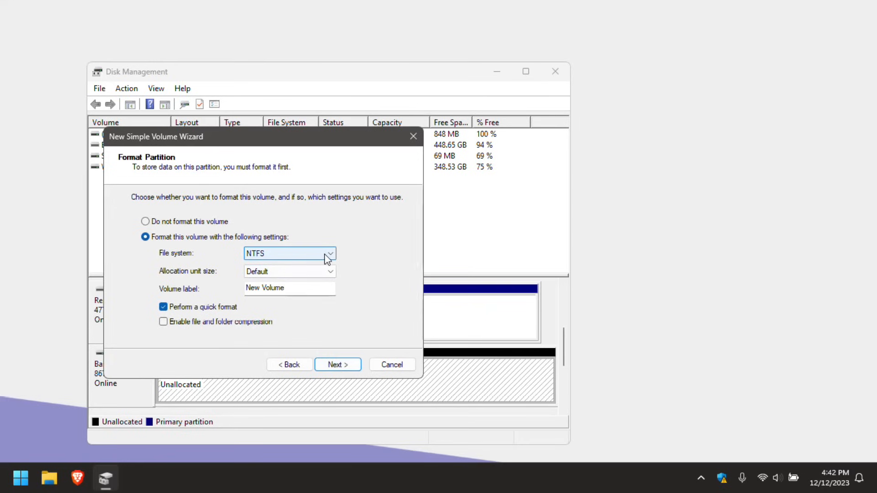
{"action": "mouse_move", "coordinate": [307, 258]}
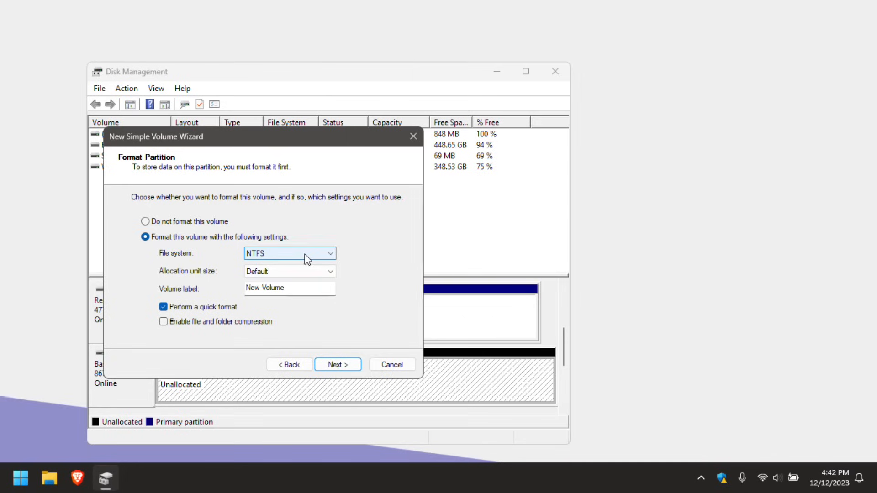
{"action": "left_click", "coordinate": [337, 364]}
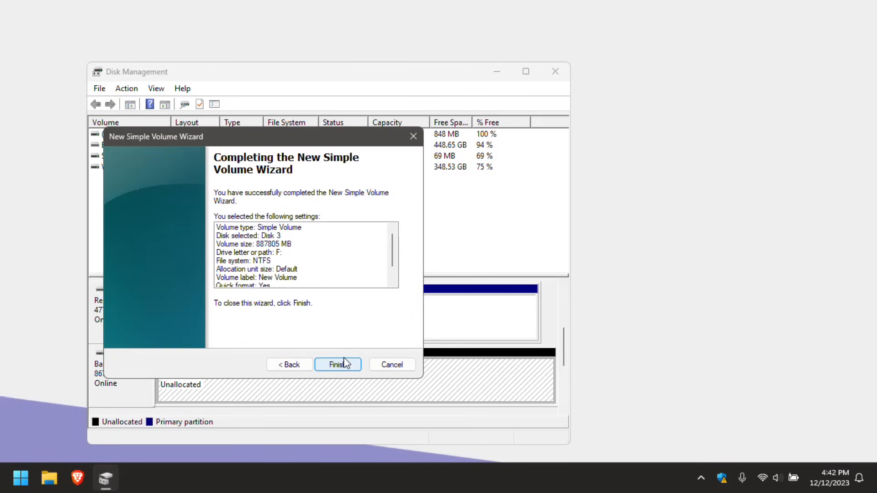
{"action": "left_click", "coordinate": [338, 365]}
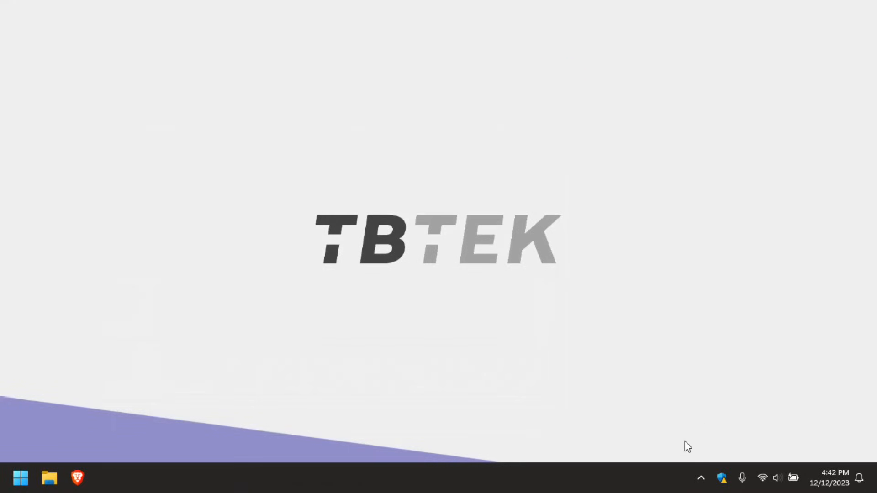
Step: Eject the PS4 Games drive via Safely Remove Hardware in the notification area
{"action": "left_click", "coordinate": [701, 477]}
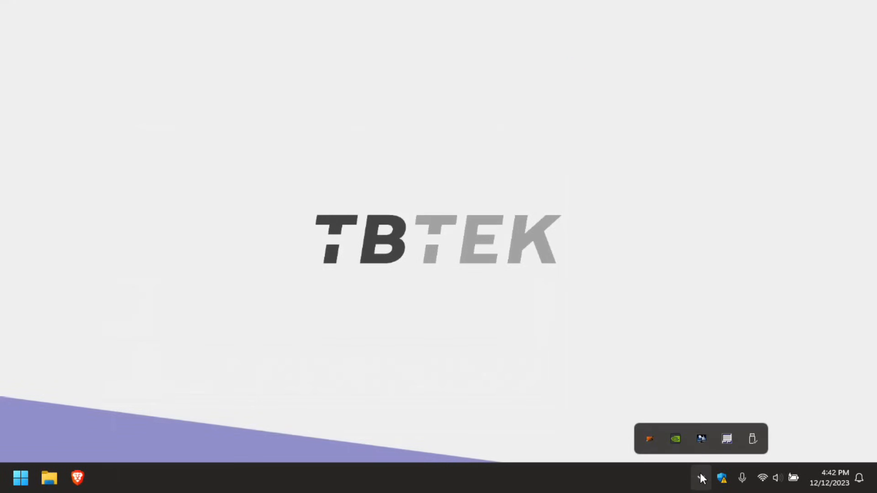
{"action": "mouse_move", "coordinate": [752, 439]}
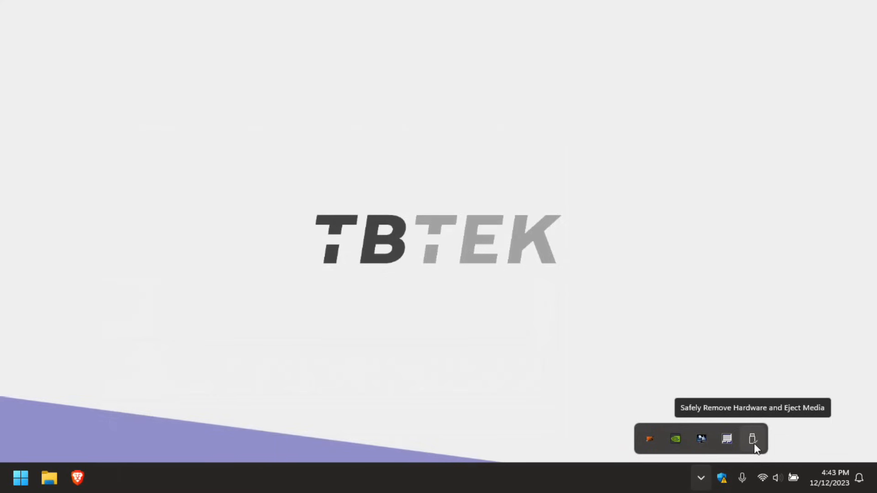
{"action": "left_click", "coordinate": [751, 438]}
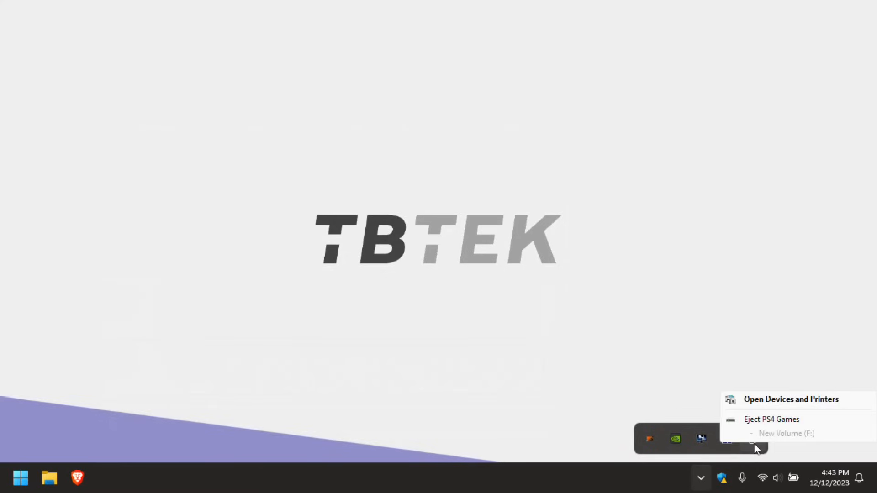
{"action": "mouse_move", "coordinate": [771, 427]}
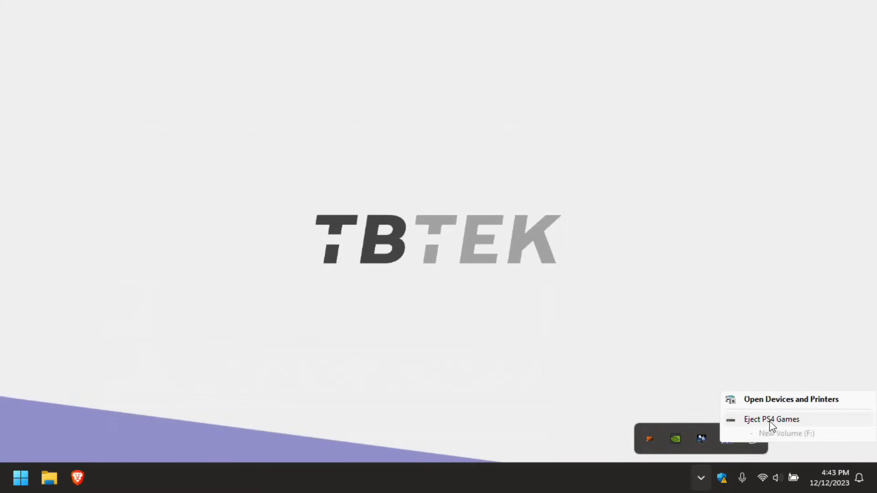
{"action": "left_click", "coordinate": [771, 419]}
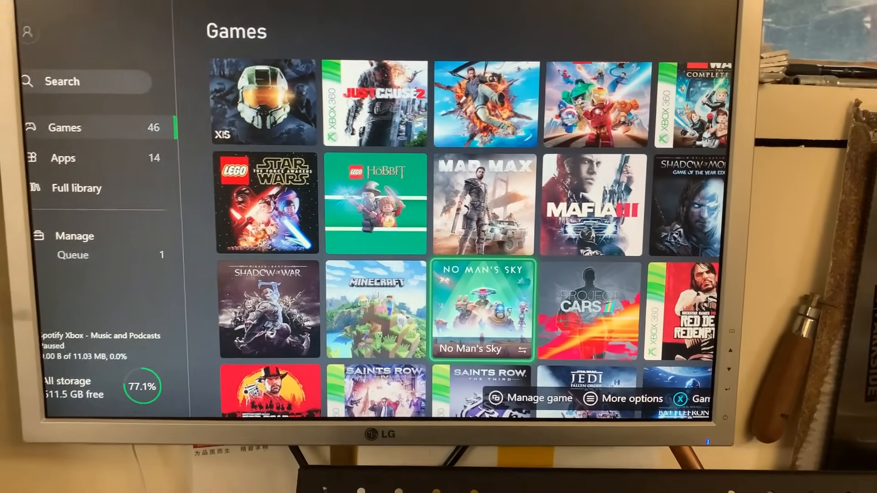
Step: Switch My games & apps from Games to the Apps list
{"action": "left_click", "coordinate": [63, 158]}
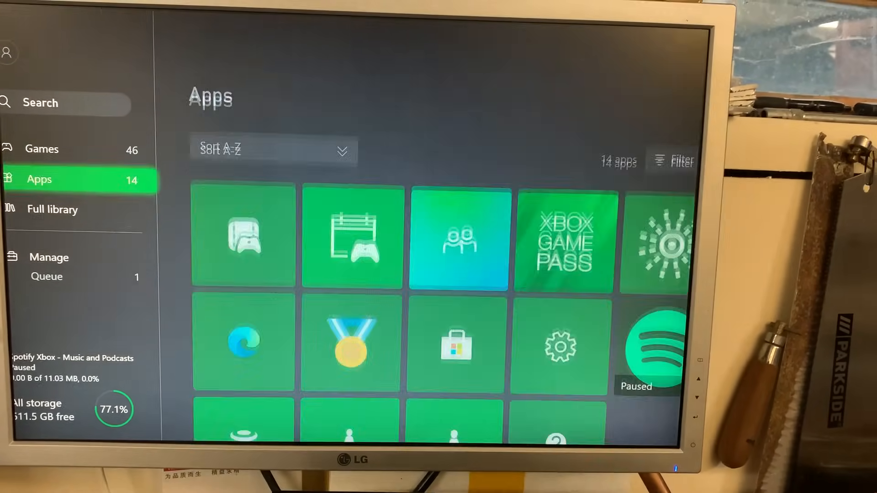